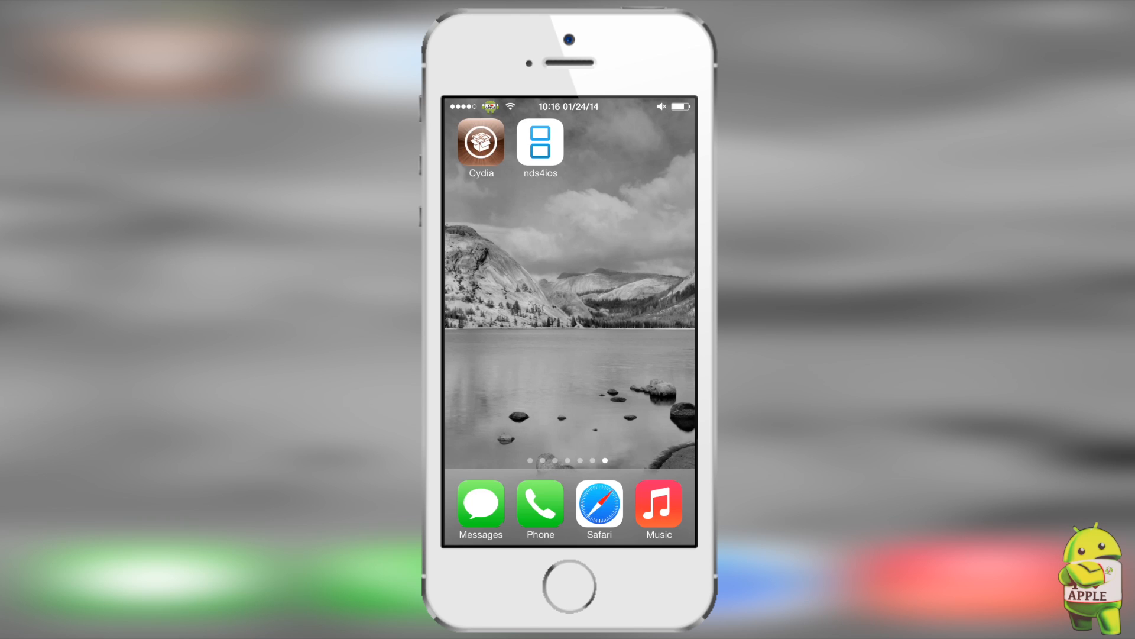
Step: Launch Cydia and show the Sources list under Manage
click(540, 143)
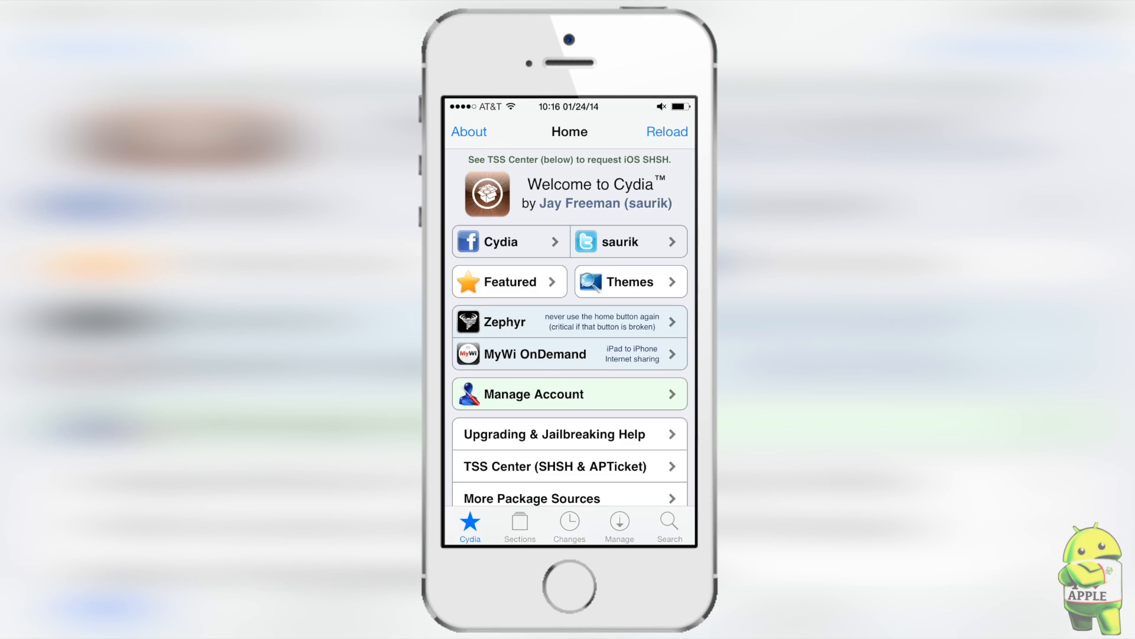
click(619, 526)
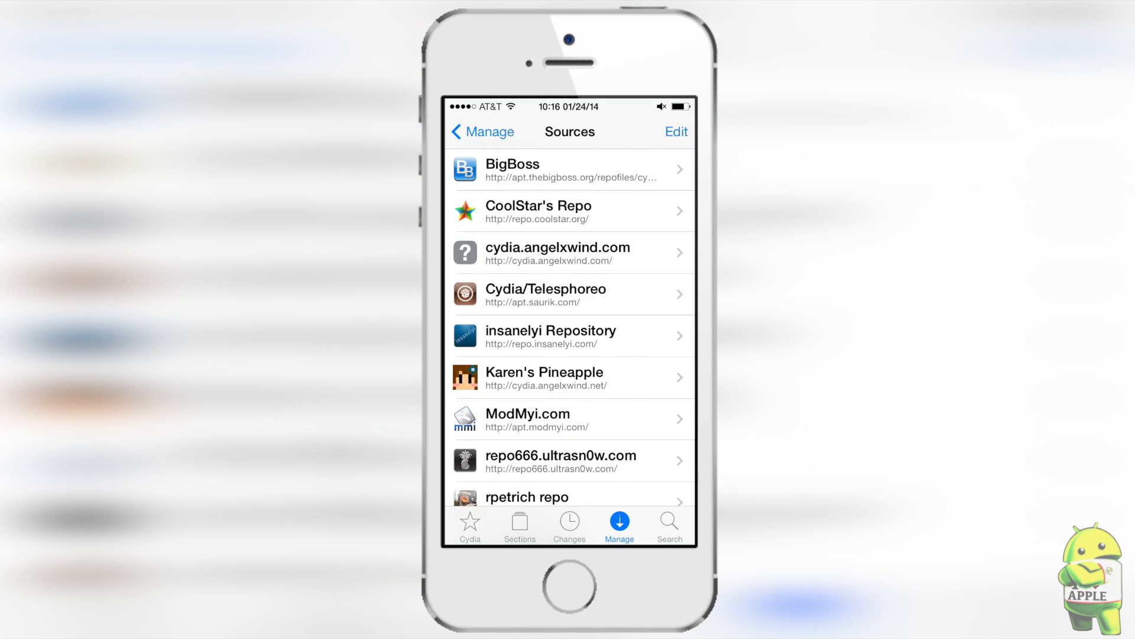
click(676, 131)
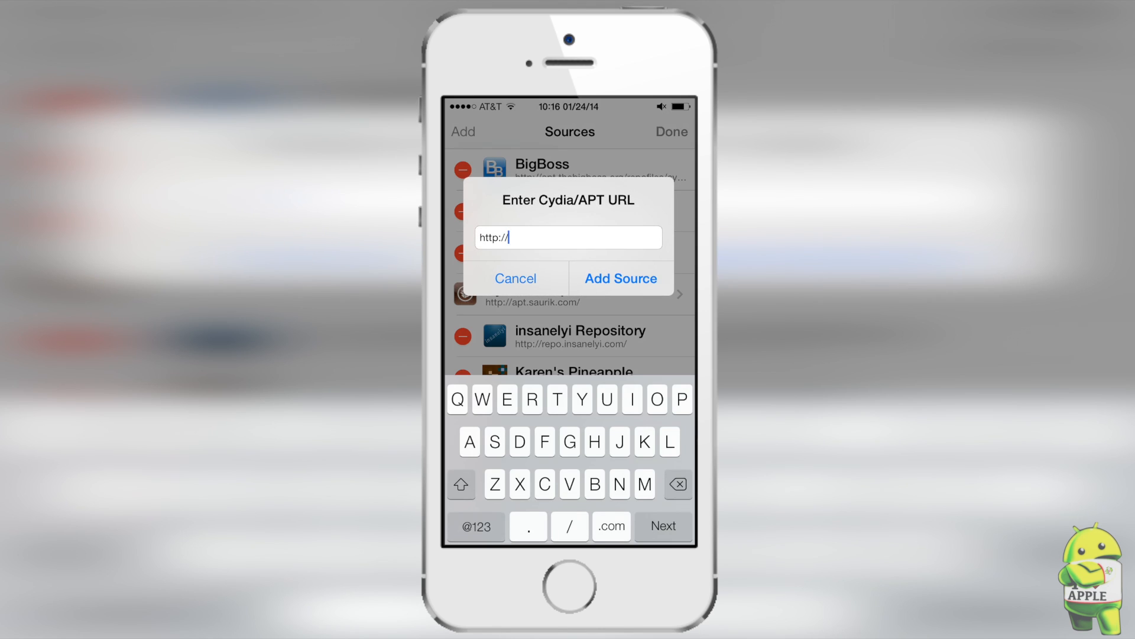
text(c)
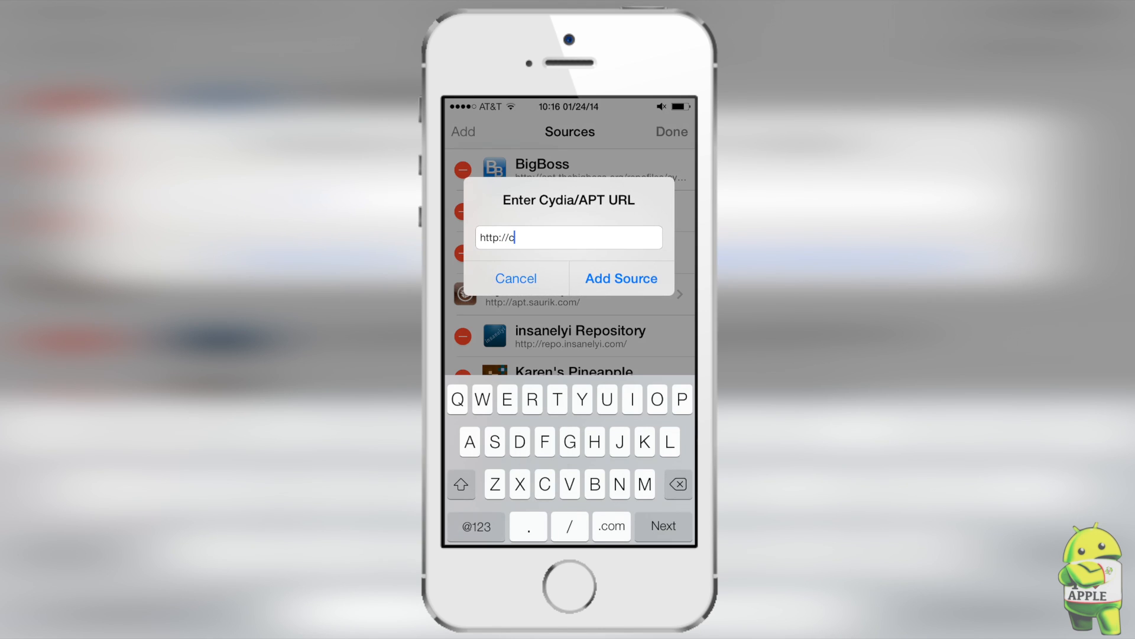
text(ydia.)
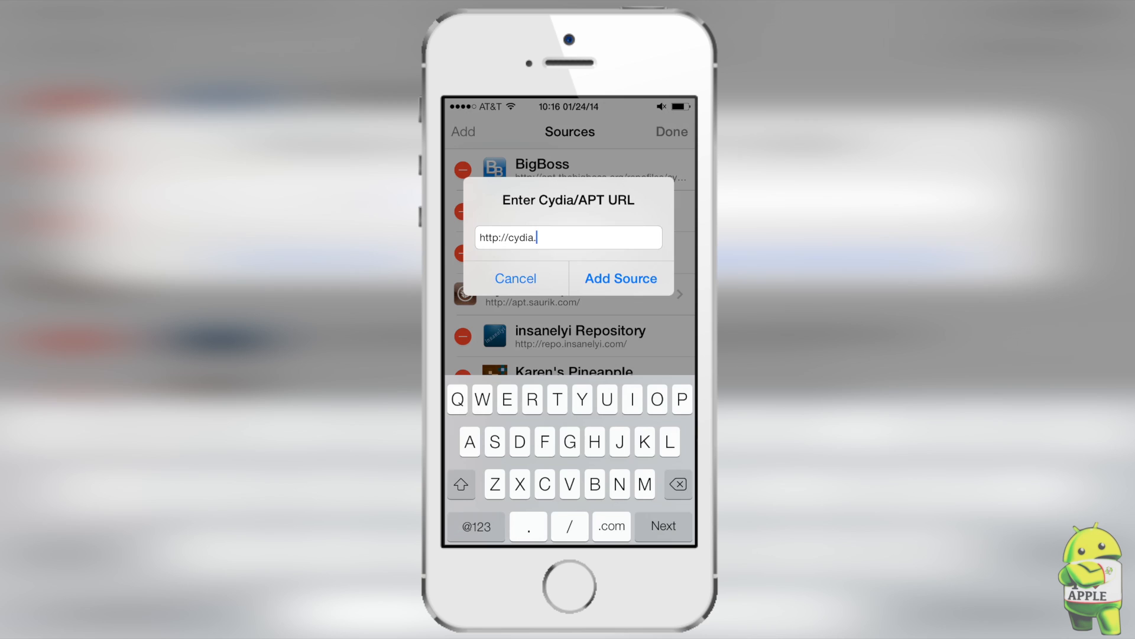
text(ange)
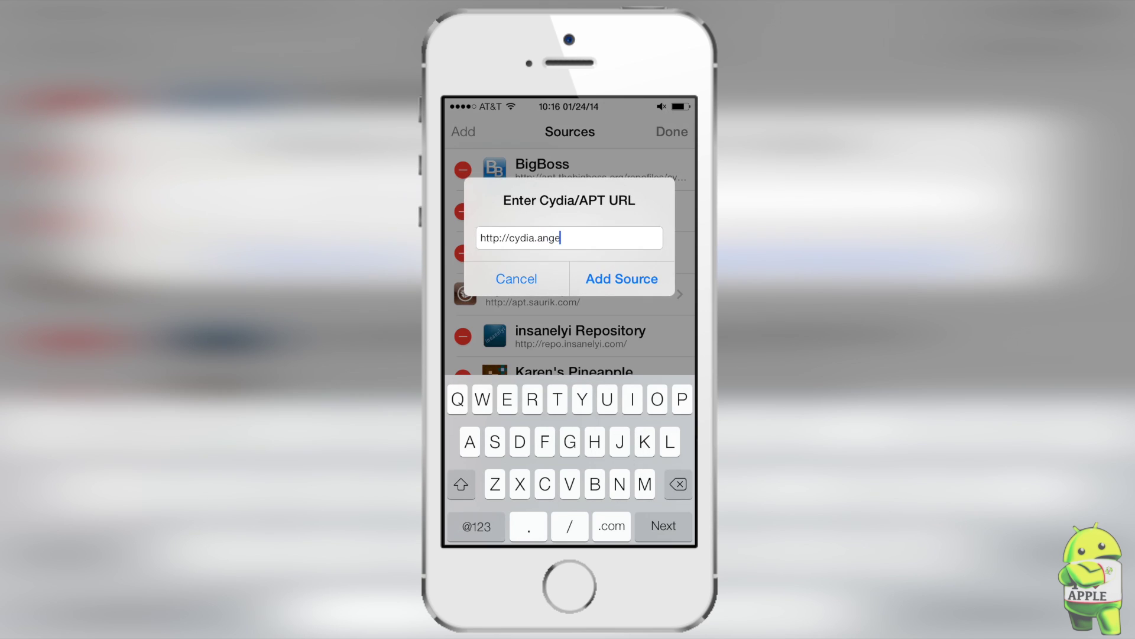
text(lxwind)
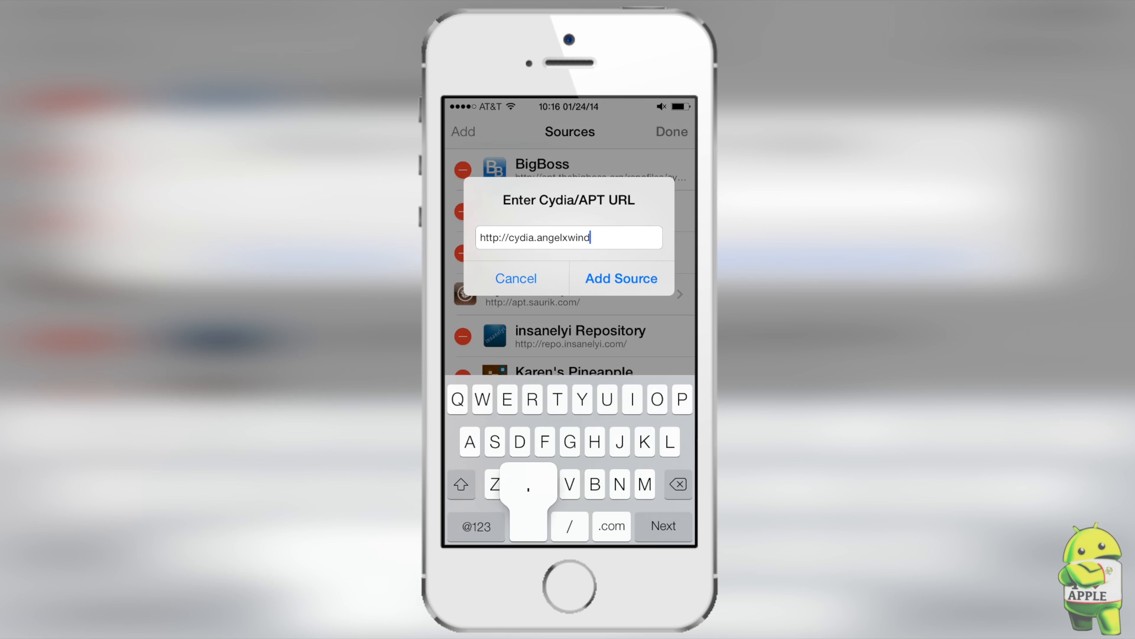
text(.net)
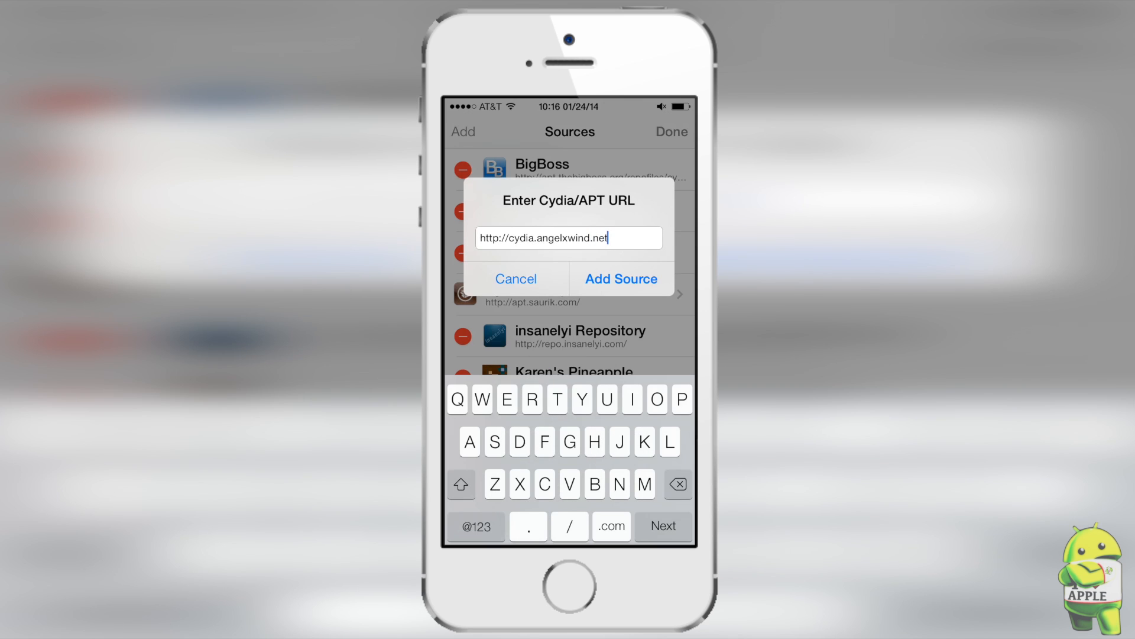
click(621, 278)
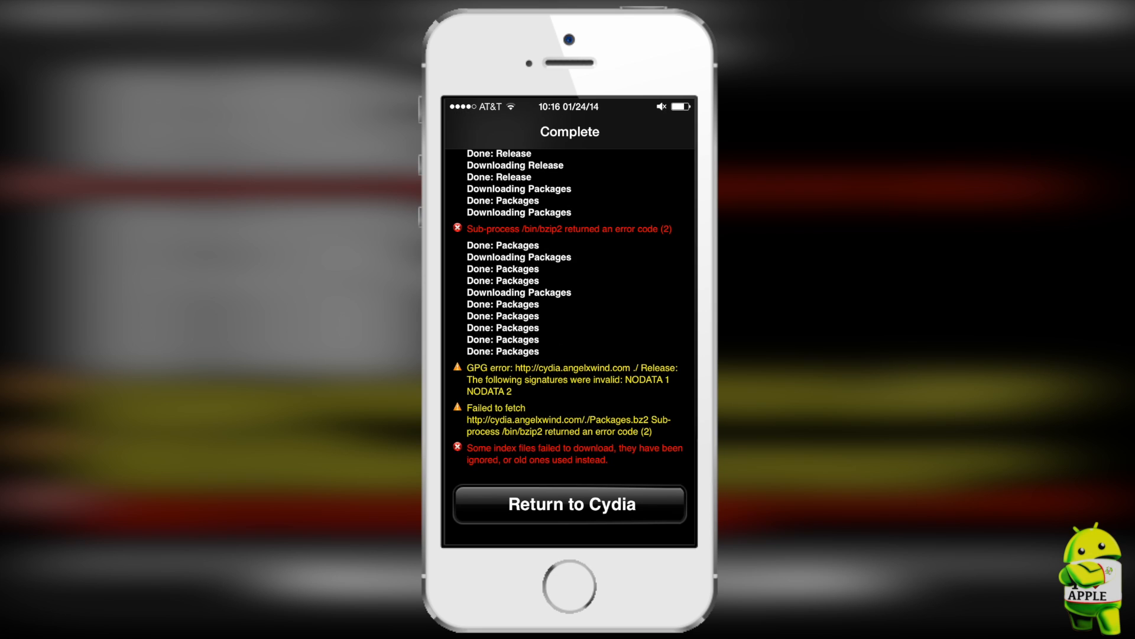
Step: Return from the refresh log and open nds4ios (Testing) in Karen's Pineapple
click(571, 504)
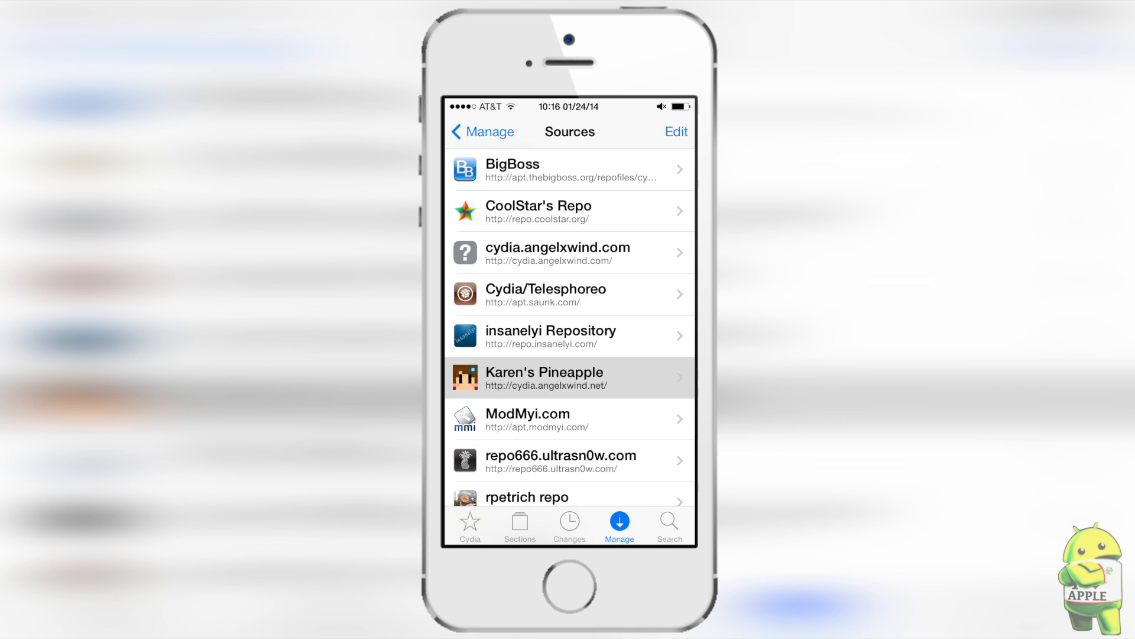
click(544, 377)
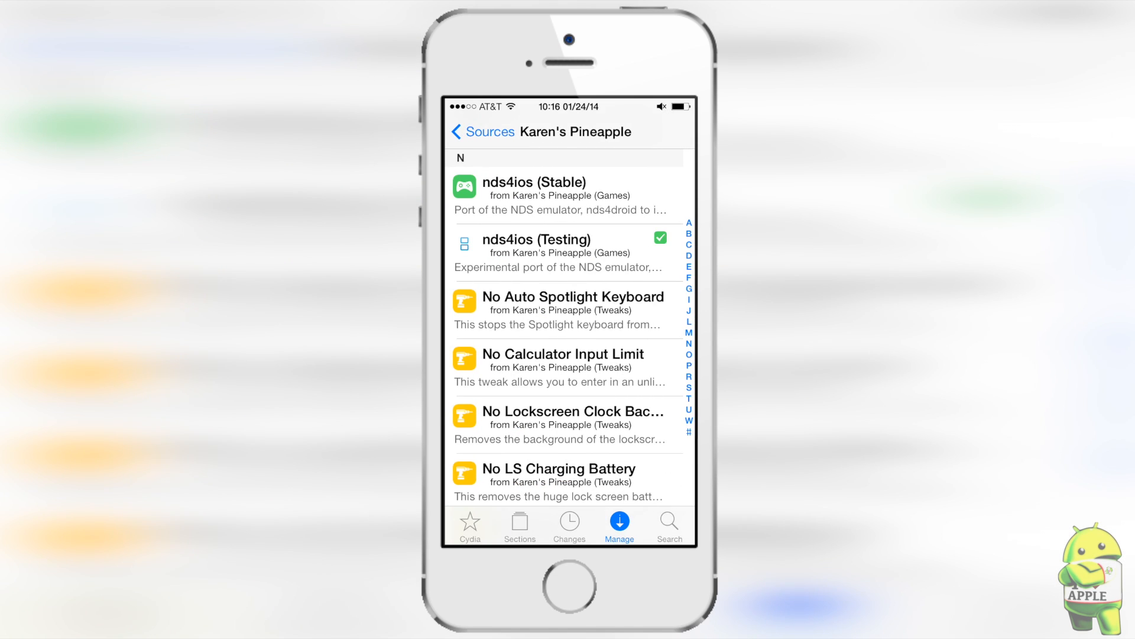
click(536, 252)
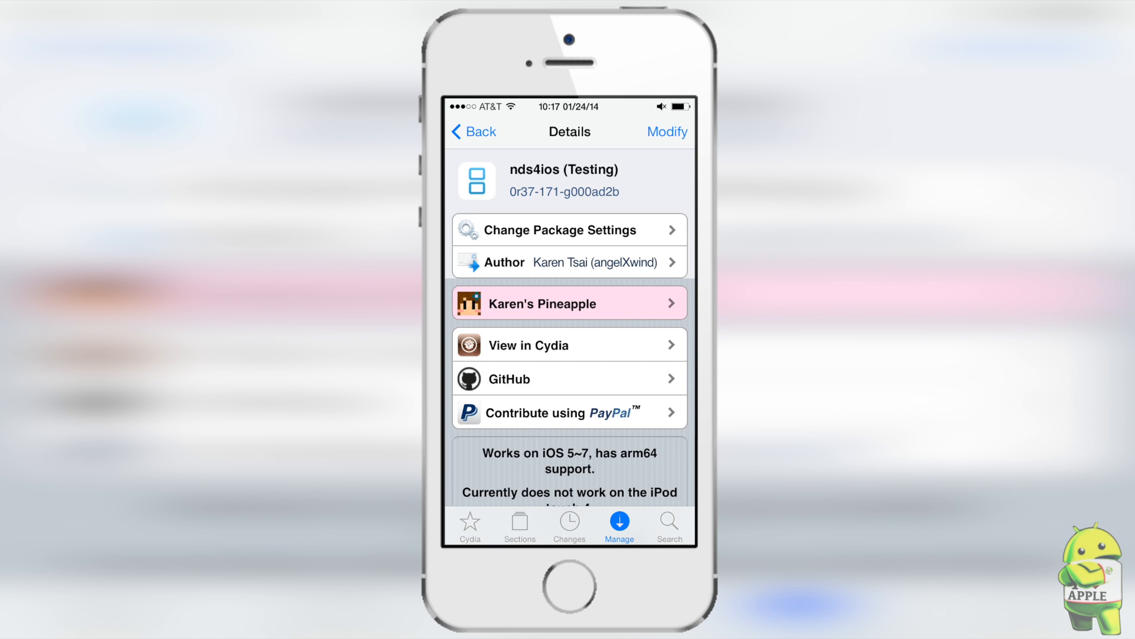
Step: Search Cydia packages for 'Con' to find Controllers for All
click(669, 525)
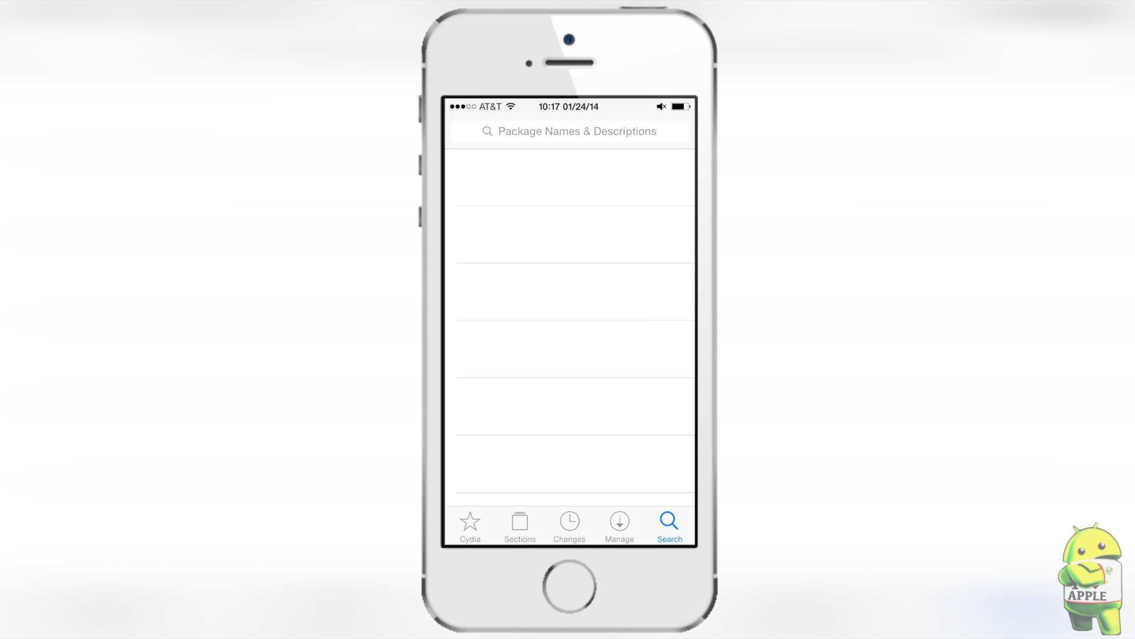
text(Con)
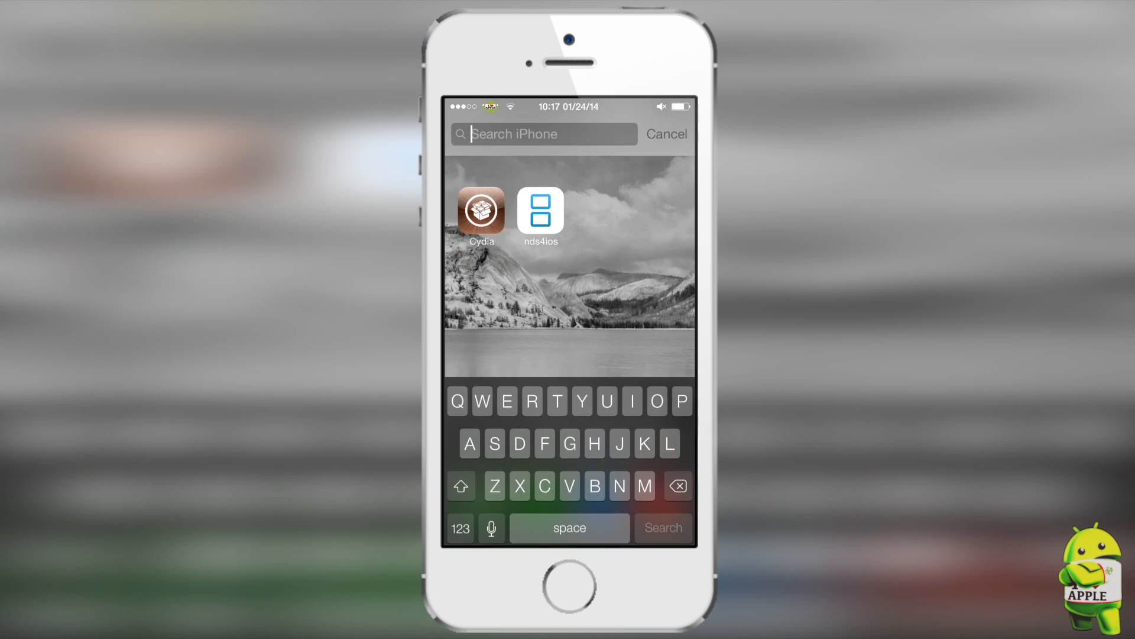
Step: Open iOS Settings and scroll down to the Controllers for All entry
click(666, 134)
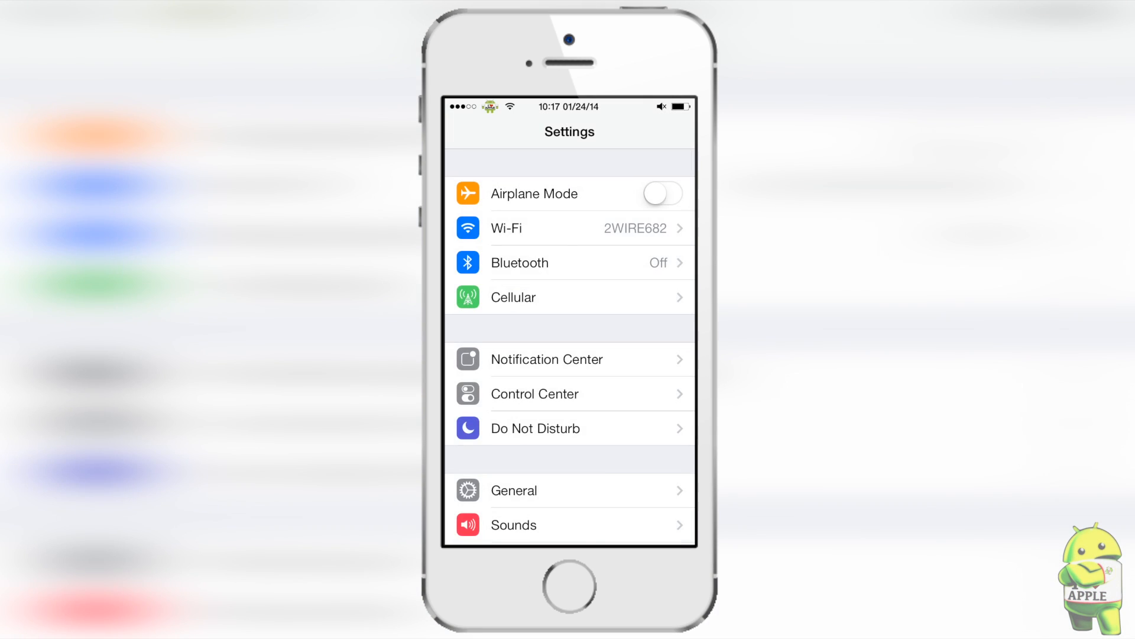
scroll(down, 3)
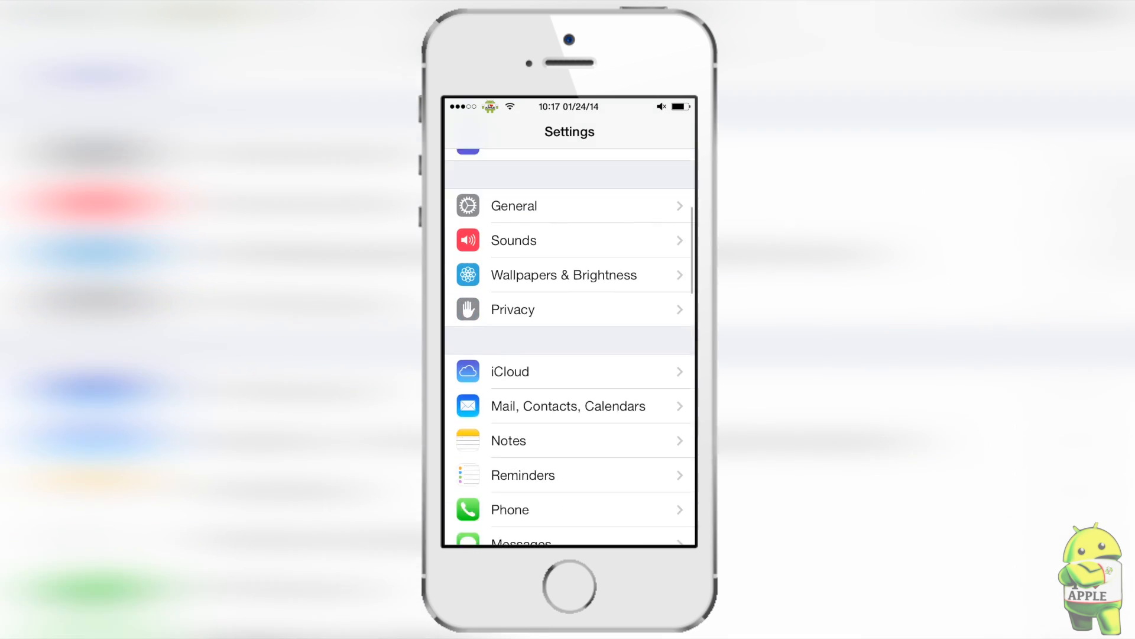
scroll(down, 3)
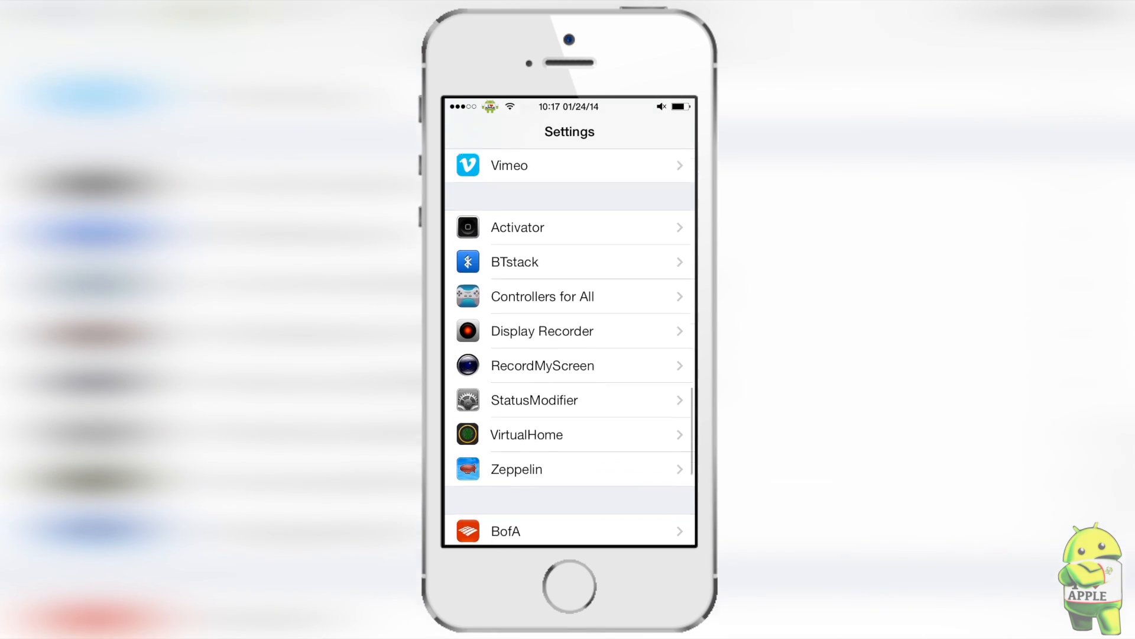
scroll(down, 3)
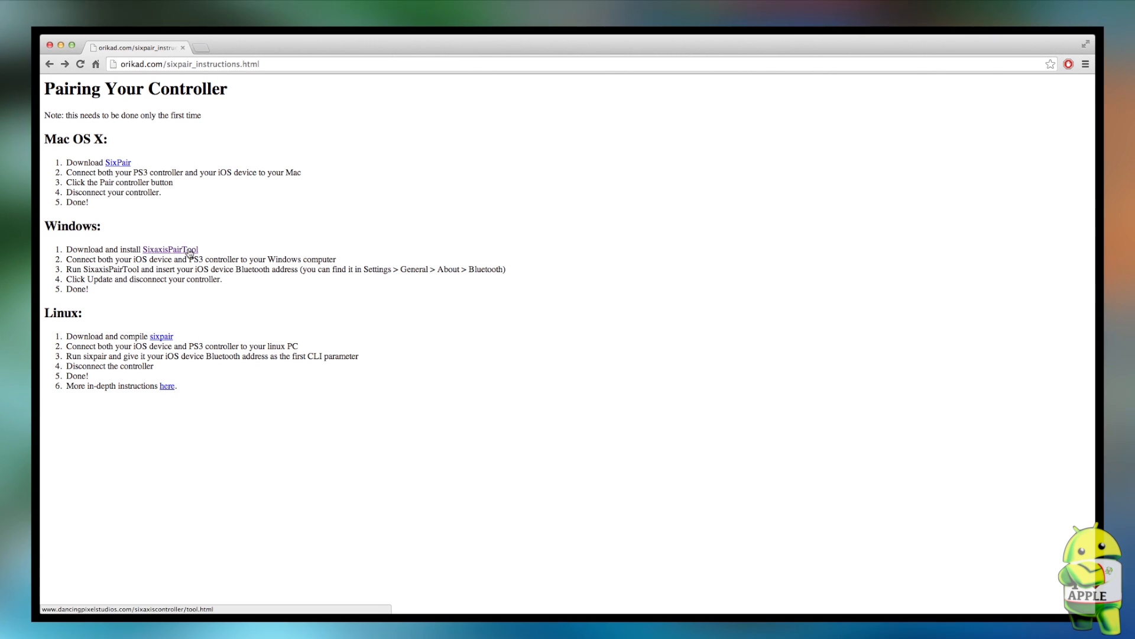
Step: Open the Dancing Pixel Studios SixaxisPairTool page from the instructions page
click(170, 249)
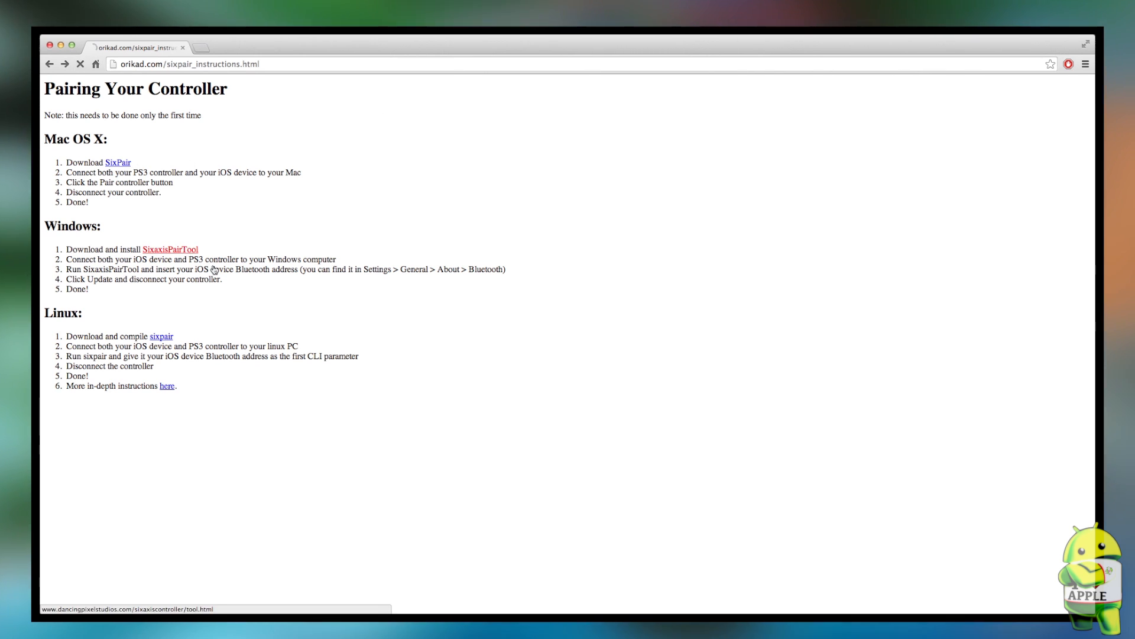
click(170, 249)
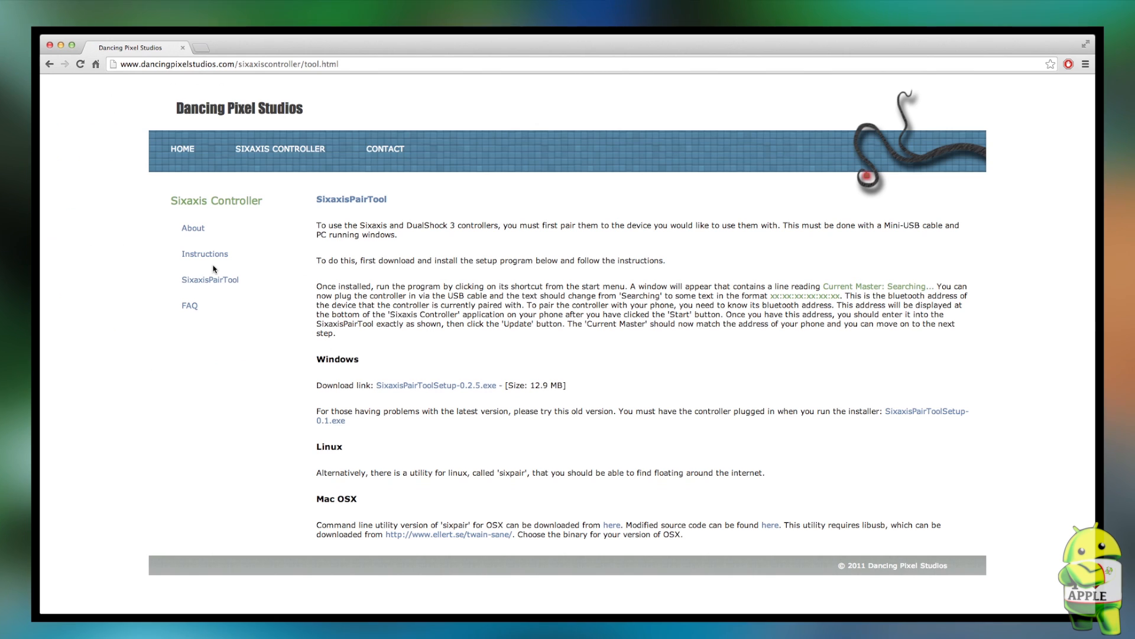
mouse_move(435, 390)
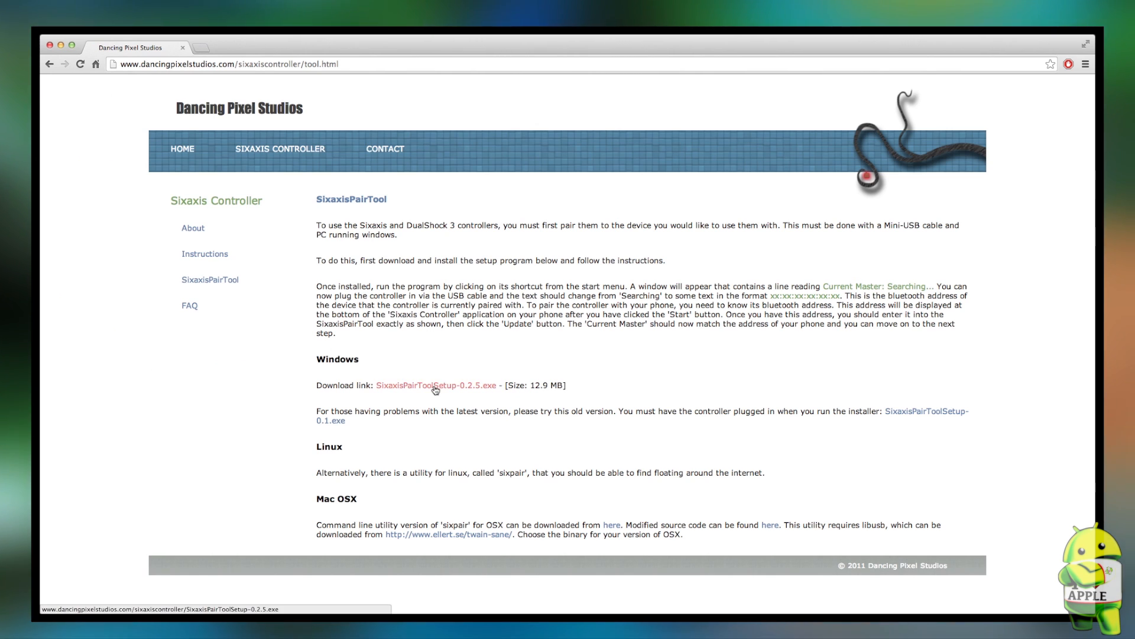
mouse_move(136, 149)
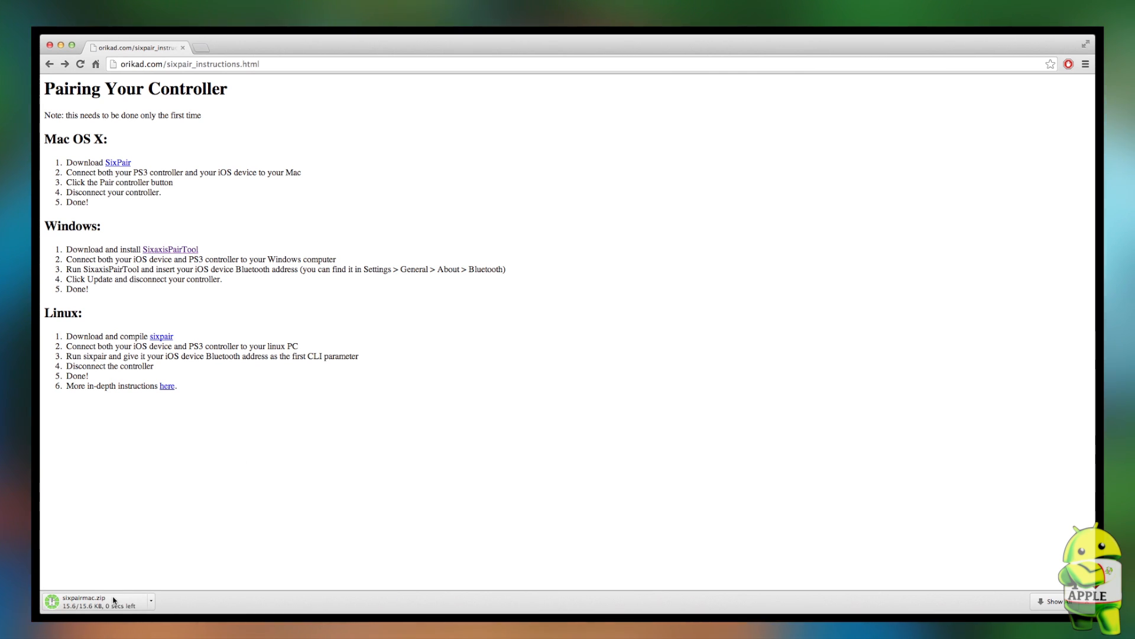
mouse_move(113, 600)
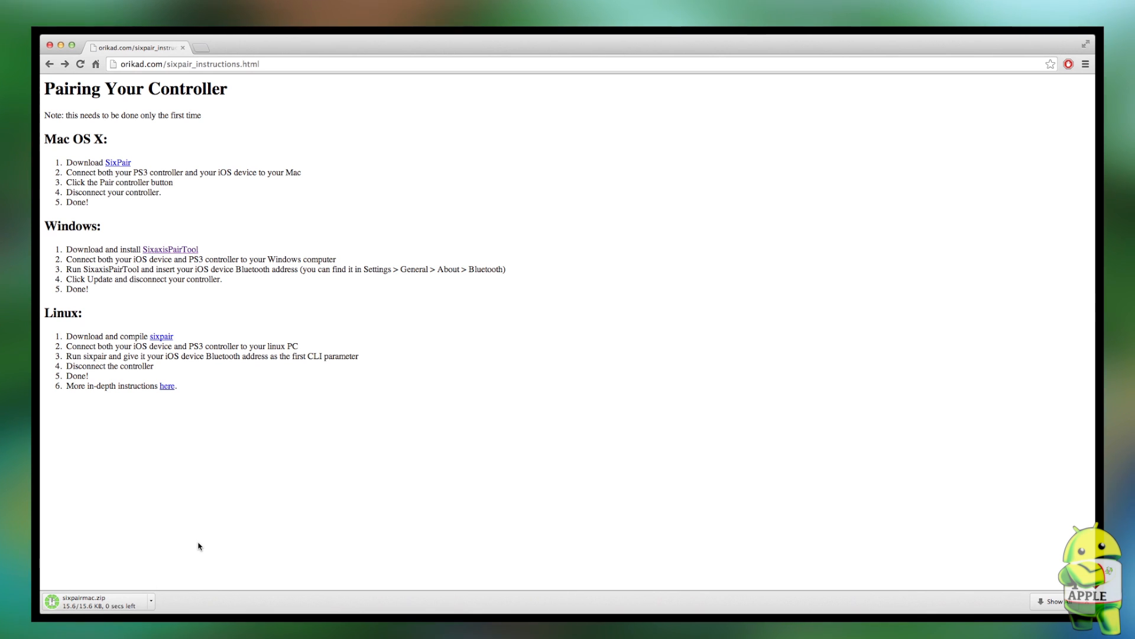
mouse_move(112, 586)
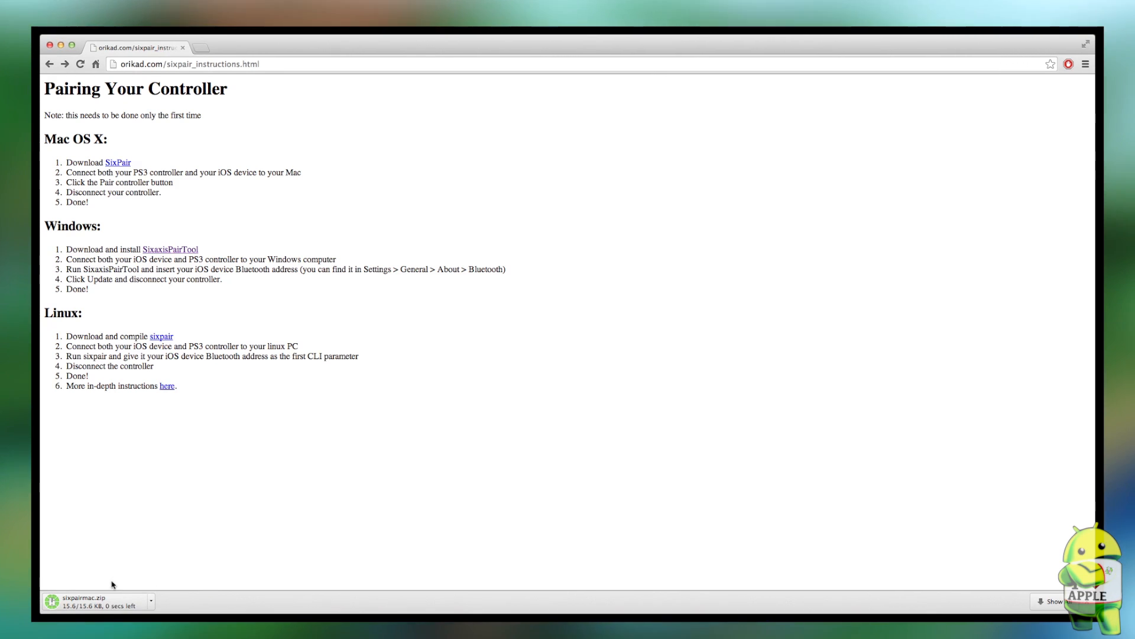
mouse_move(103, 618)
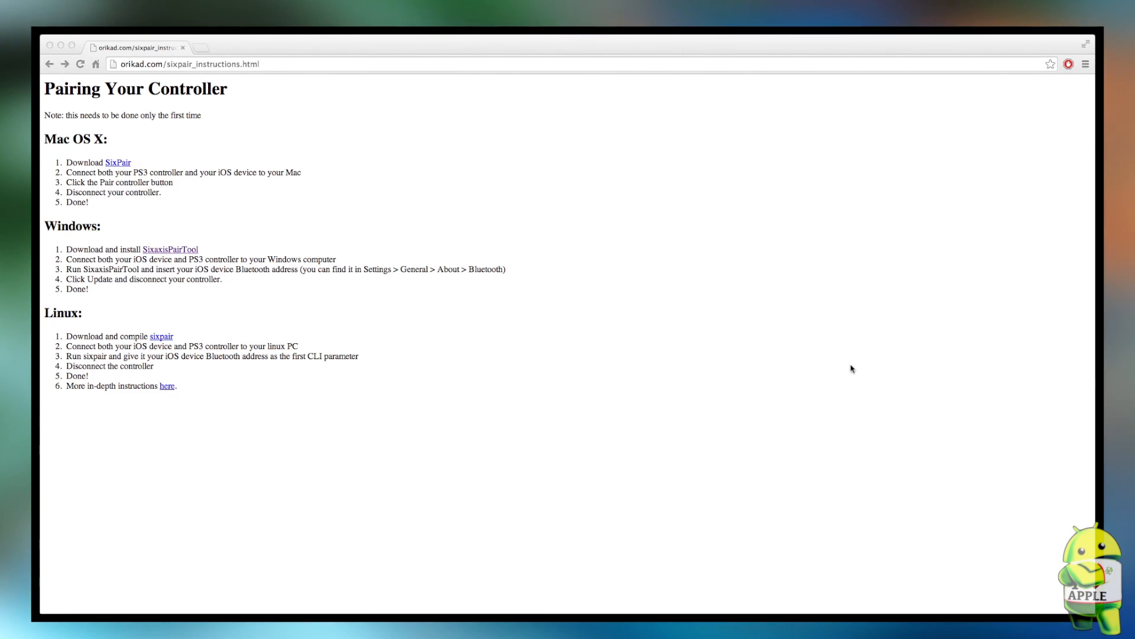
Step: Open SixPairMac from the downloaded sixpairmac folder in Finder
click(117, 162)
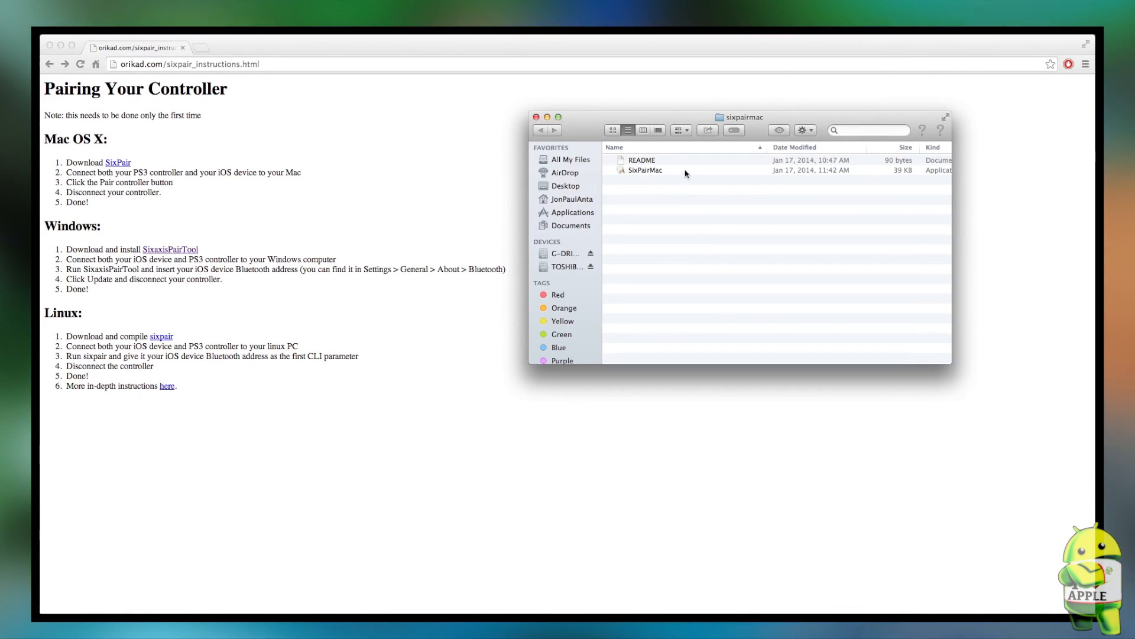
click(645, 170)
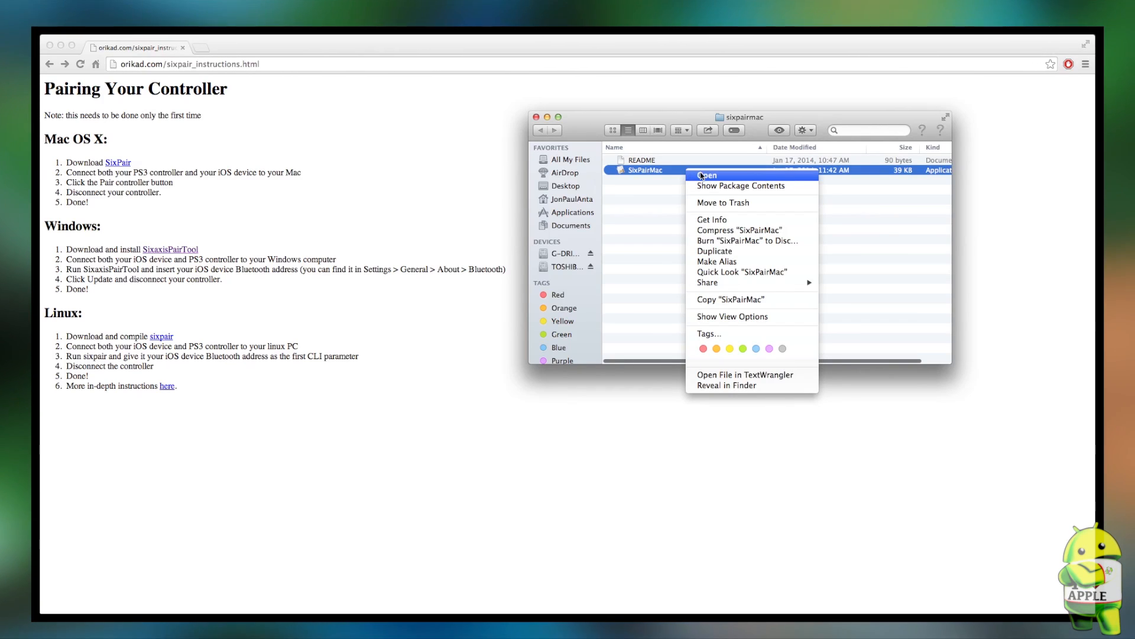
click(707, 175)
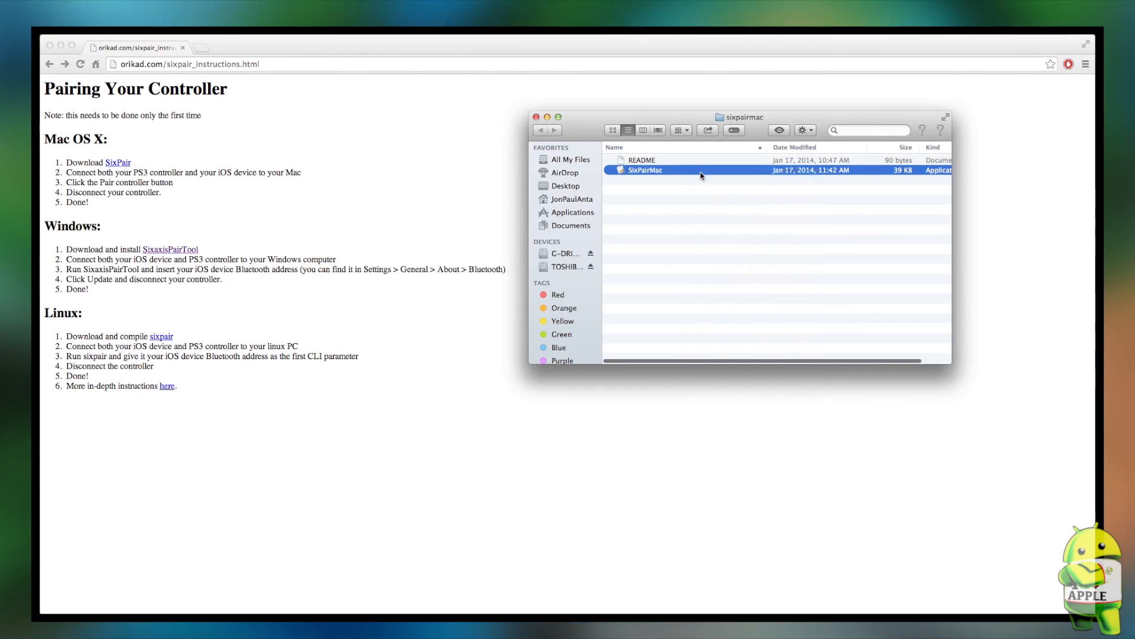
double_click(646, 170)
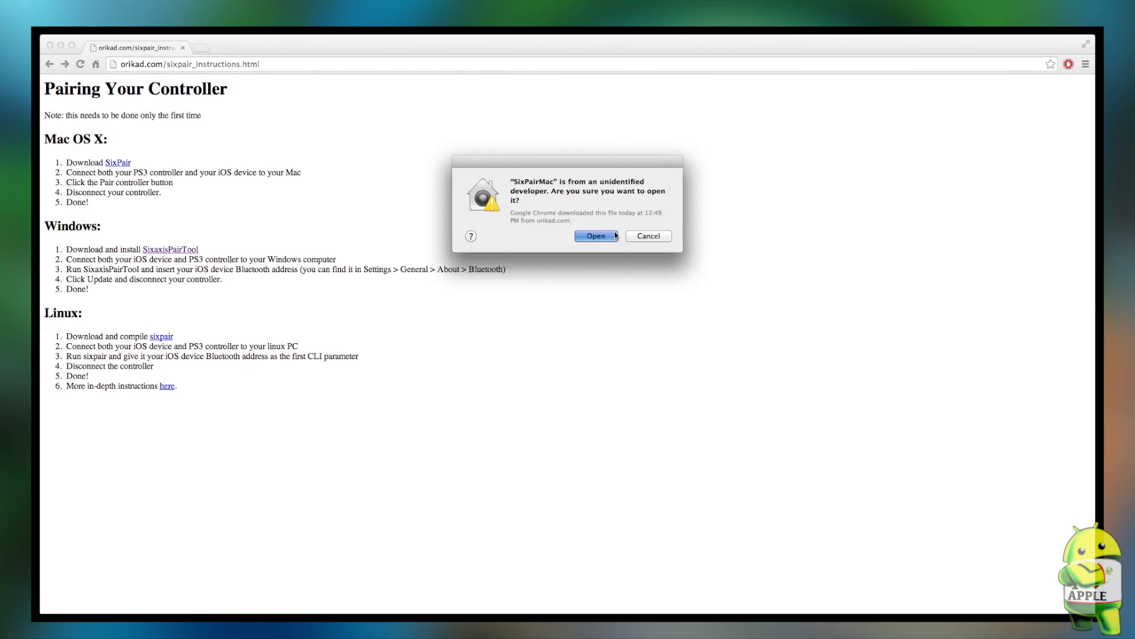
Step: Approve the unidentified-developer warning and pair the PS3 controller to the iPhone
click(596, 236)
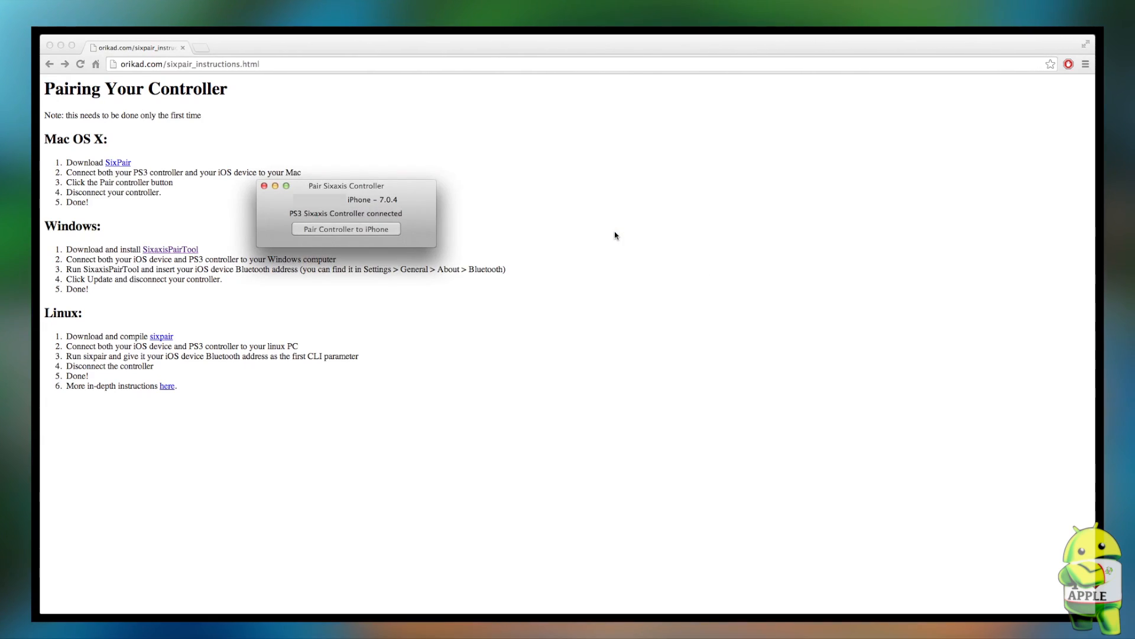
mouse_move(404, 207)
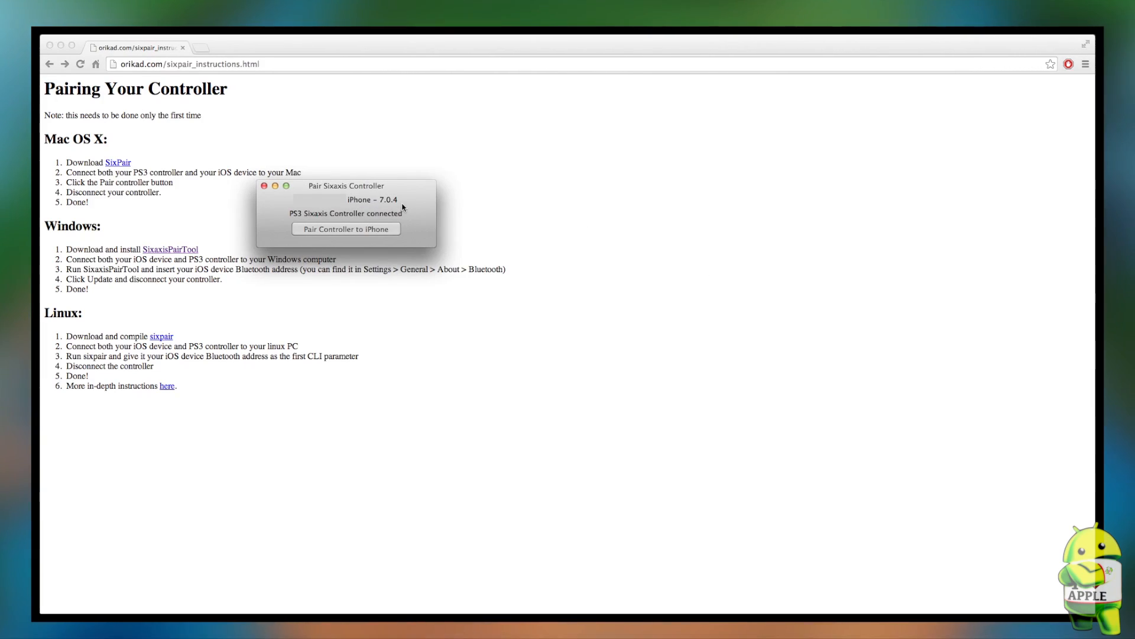
mouse_move(334, 204)
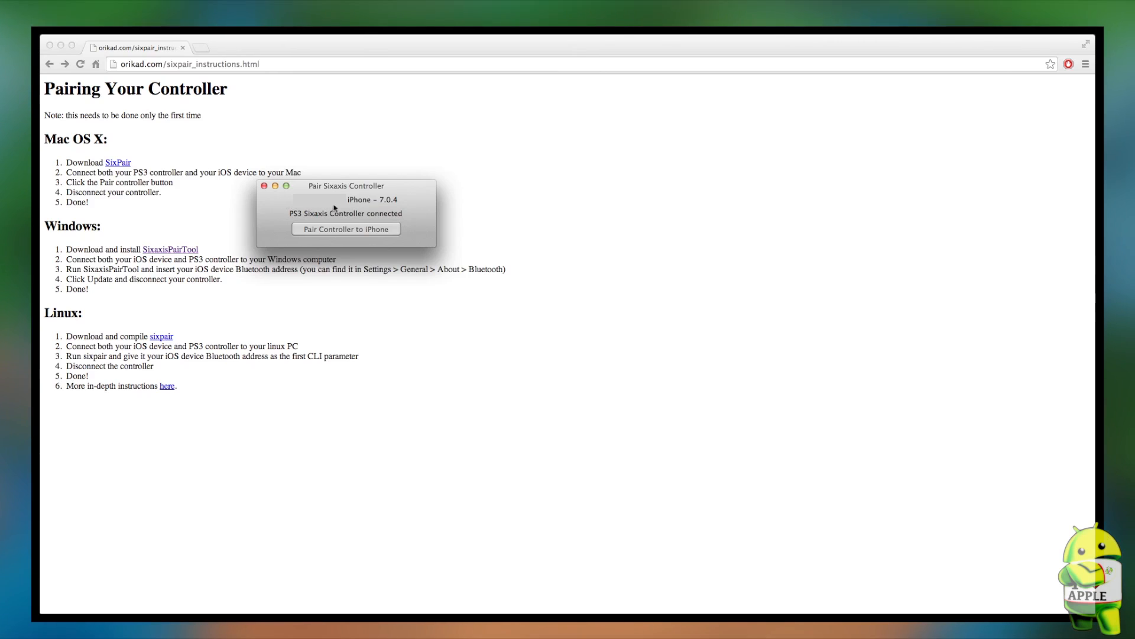
mouse_move(417, 211)
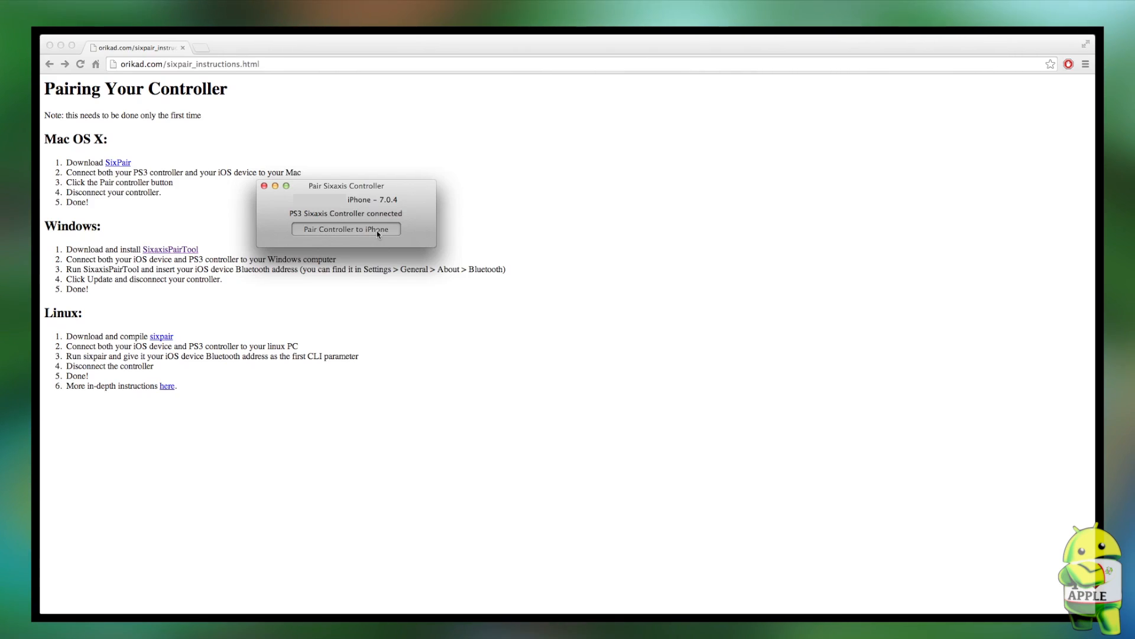
click(346, 229)
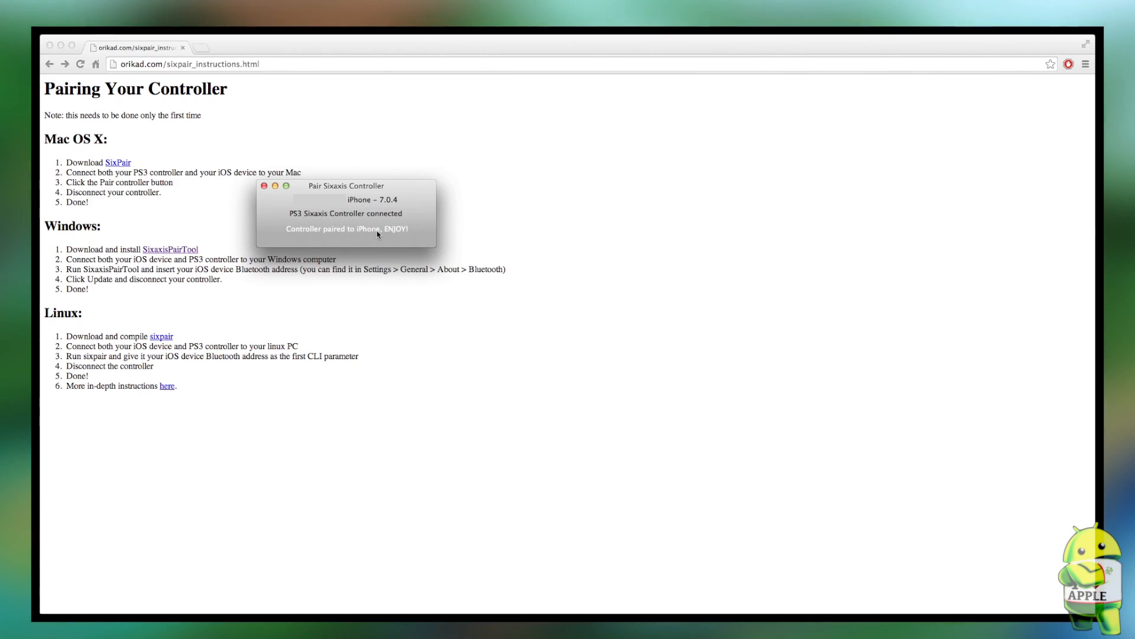
mouse_move(429, 237)
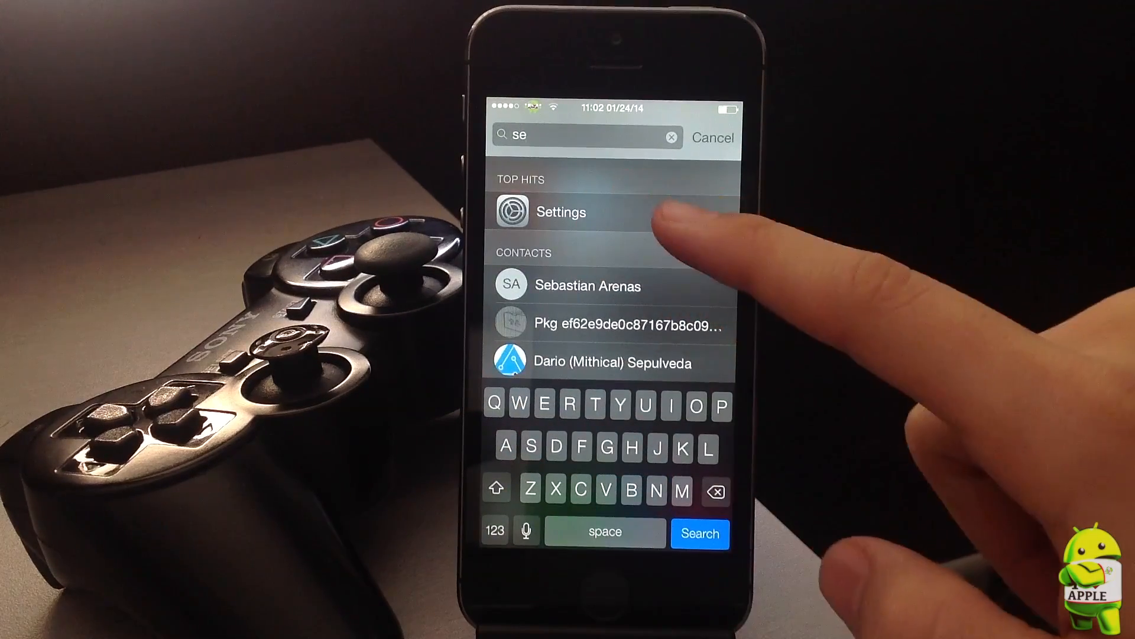
Step: Open Settings from Spotlight results, then launch the nds4ios app
click(561, 212)
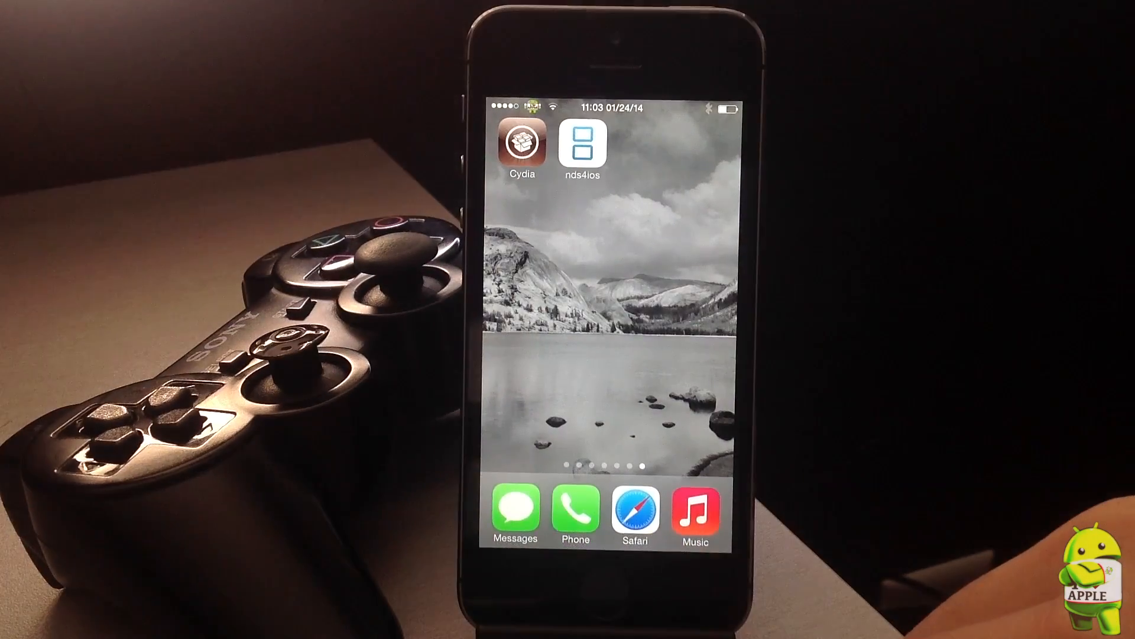
click(584, 144)
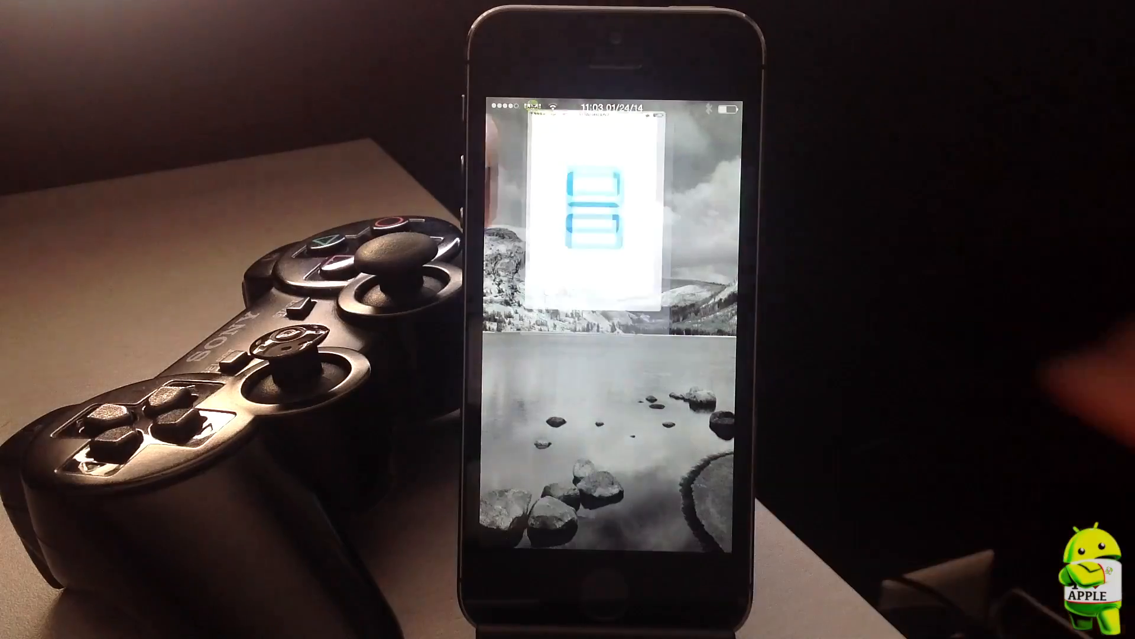